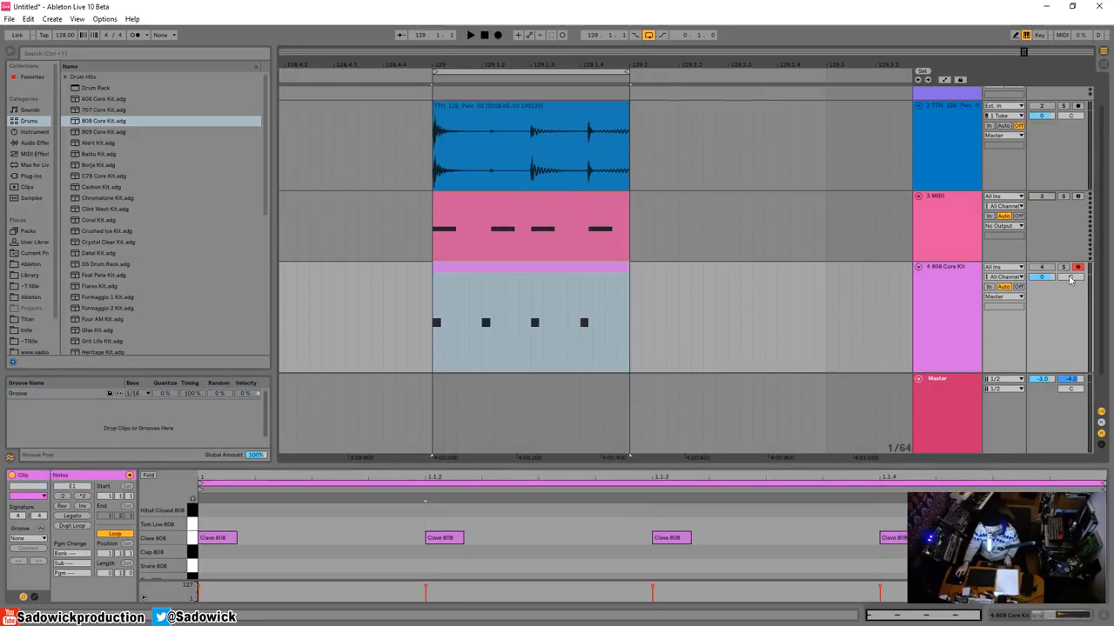
Step: Start playback so the grooved 808 Core Kit clip plays in sync with the audio clip
{"action": "left_click", "coordinate": [470, 35]}
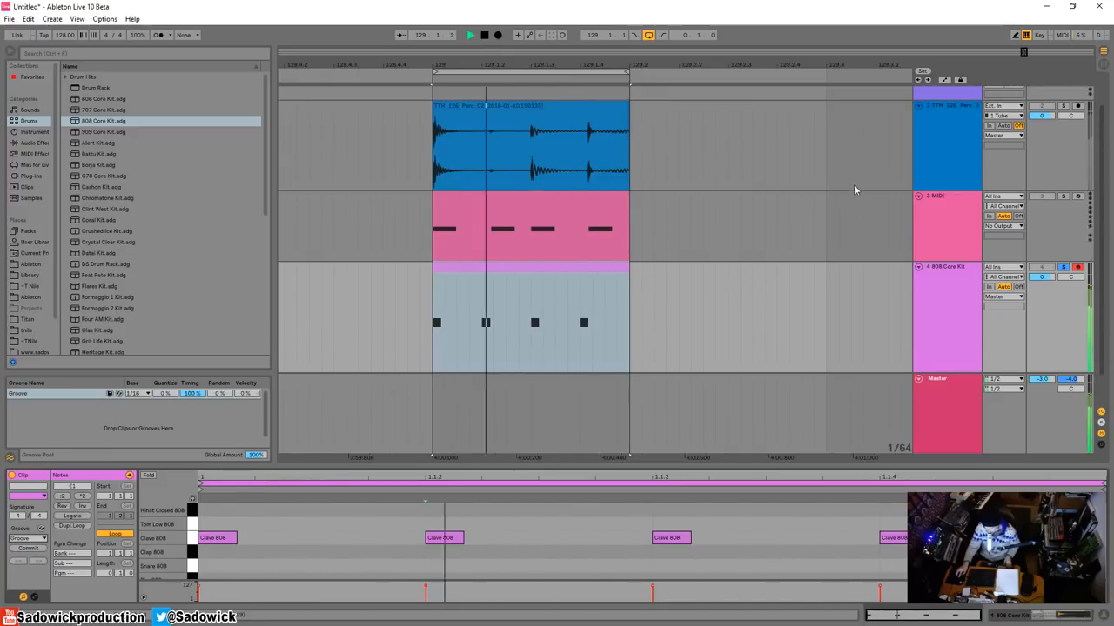